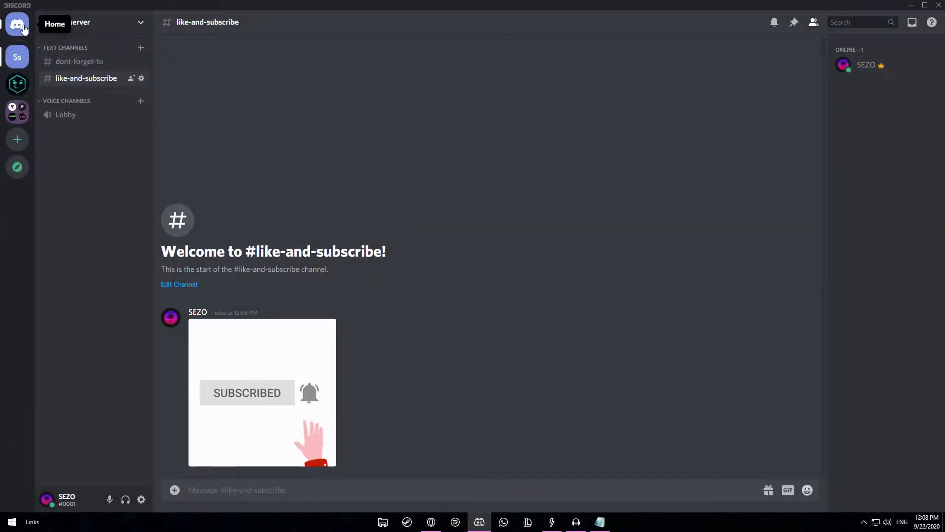
Step: Trigger the hidden home-button sound, show Keyboard Combos with Ctrl+/, and set off its arrow easter egg
click(17, 23)
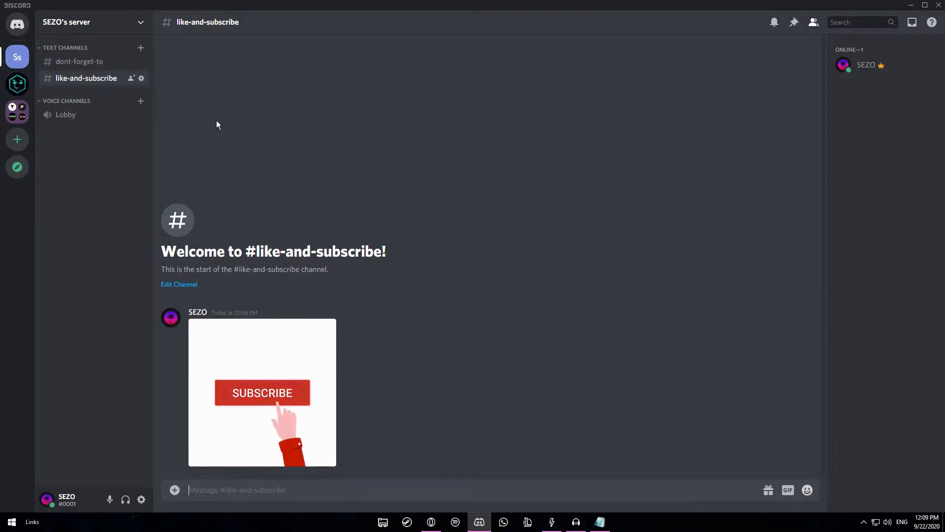
mouse_move(16, 23)
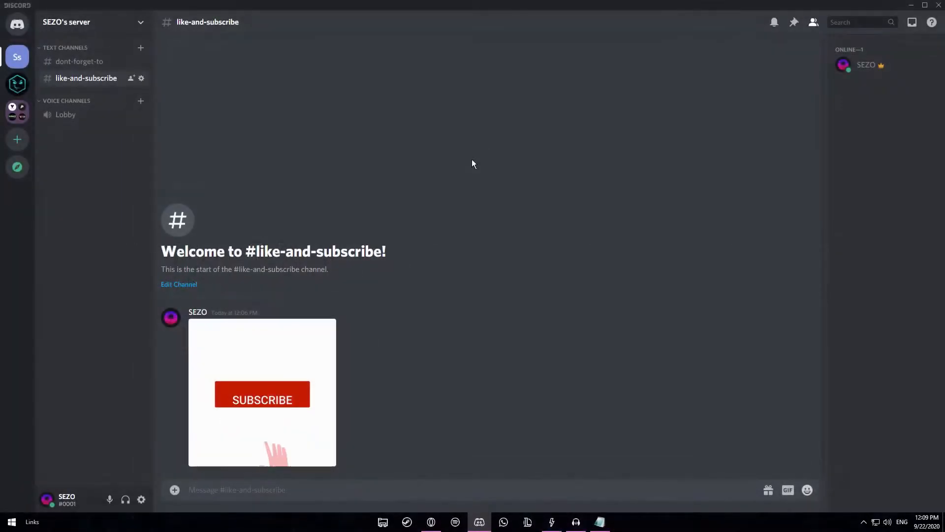
key(ctrl+/)
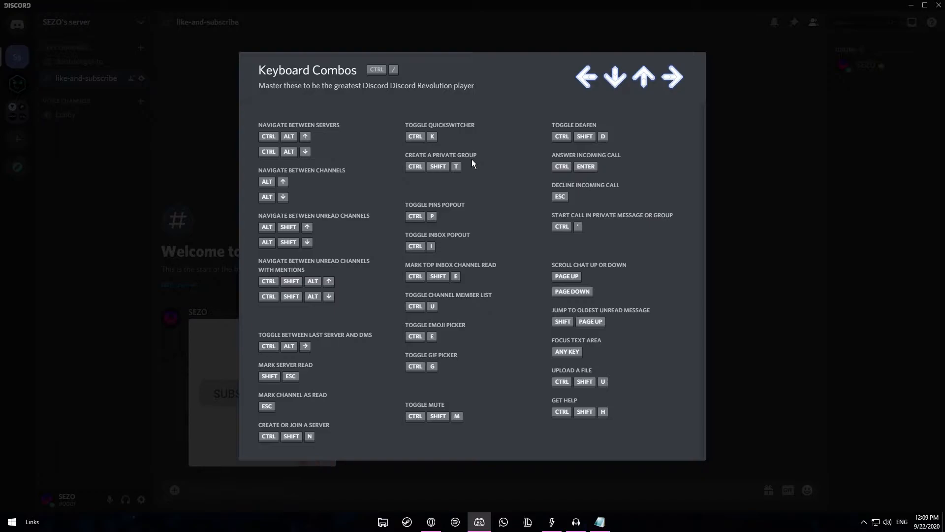
mouse_move(370, 163)
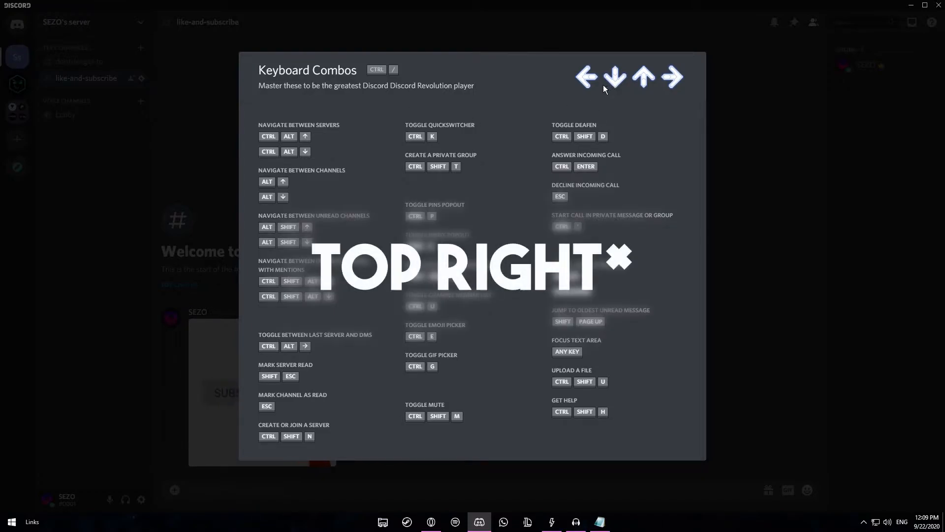
click(672, 77)
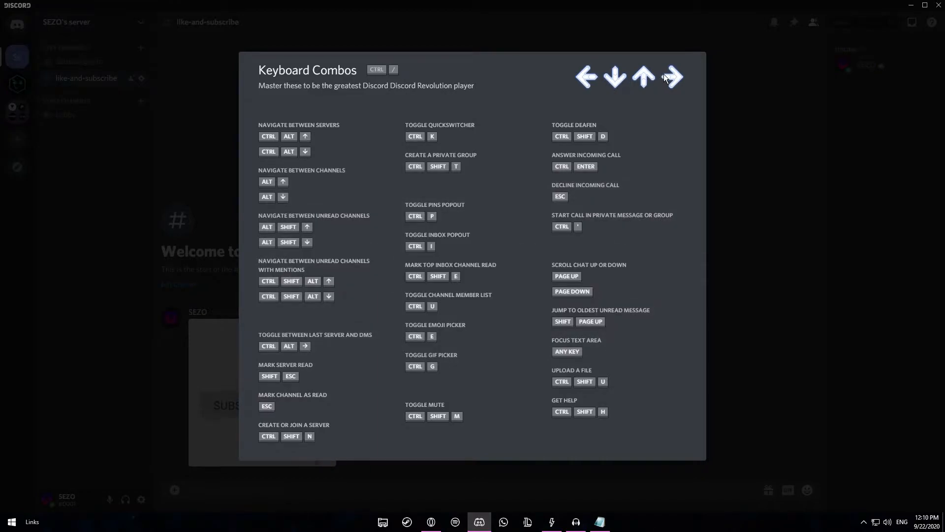
mouse_move(643, 82)
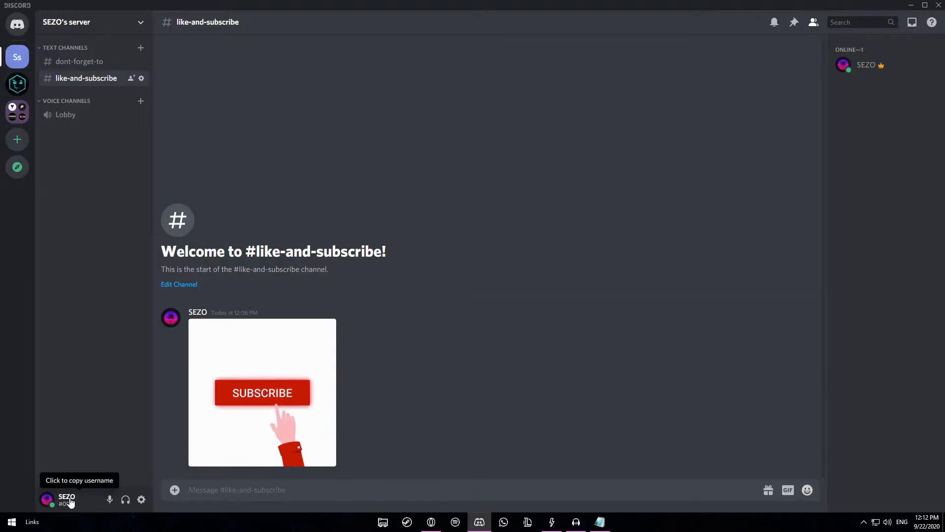
click(66, 500)
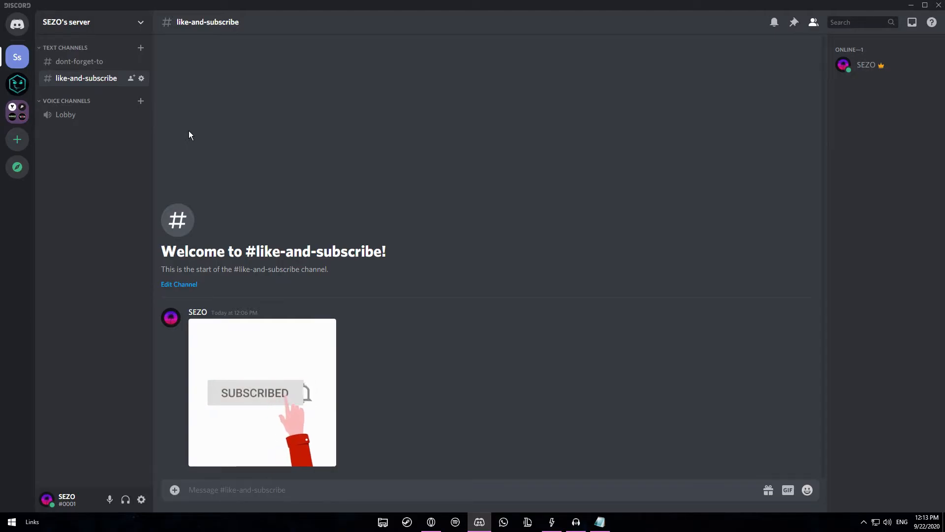
mouse_move(248, 56)
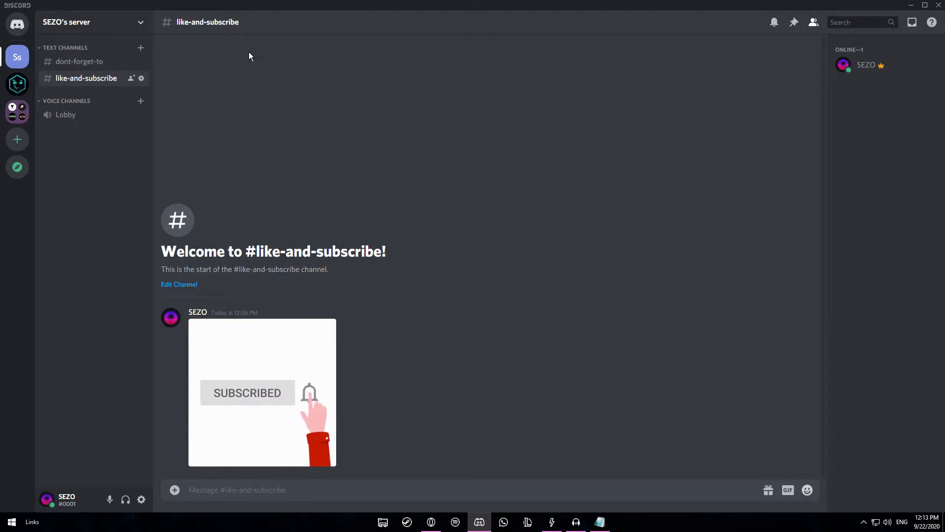
Step: Search messages for 'akdsadias' to get the empty-results empathy banana, then head to FAMILY MEETING
click(844, 23)
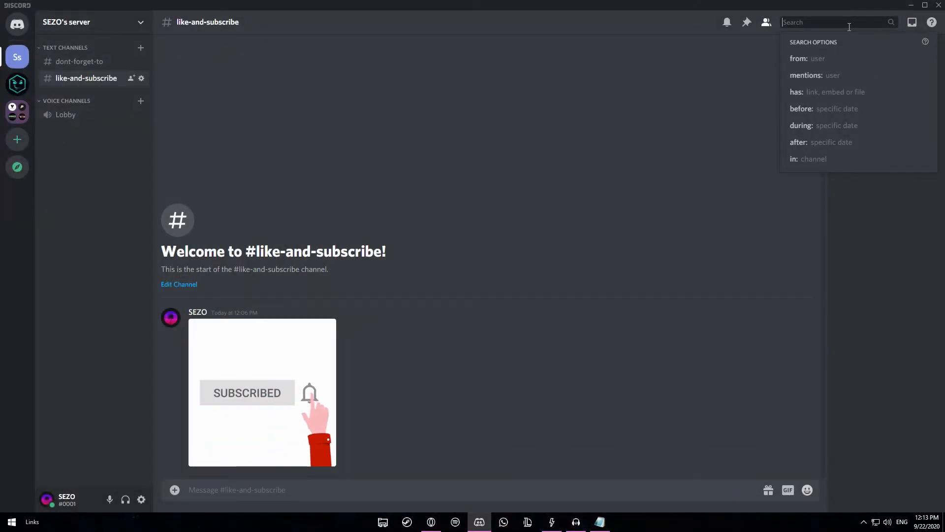
text(akdsadias)
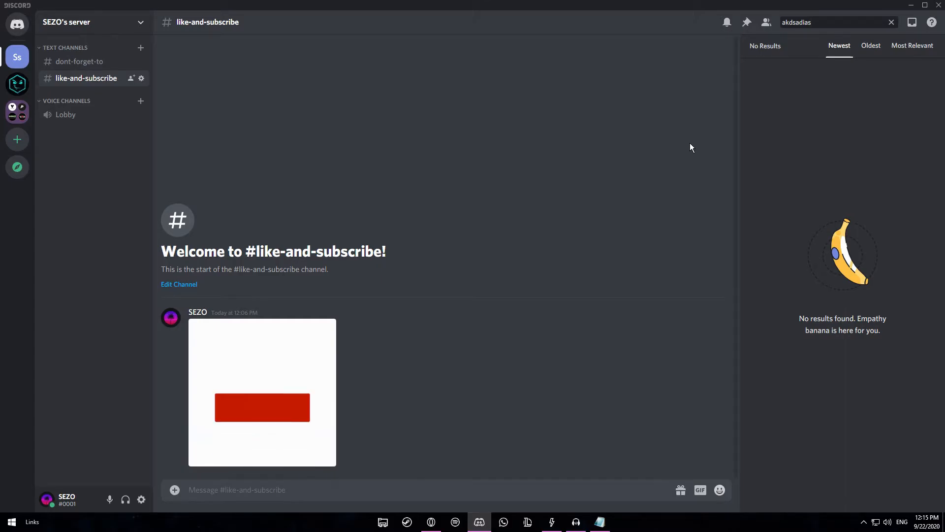
click(16, 85)
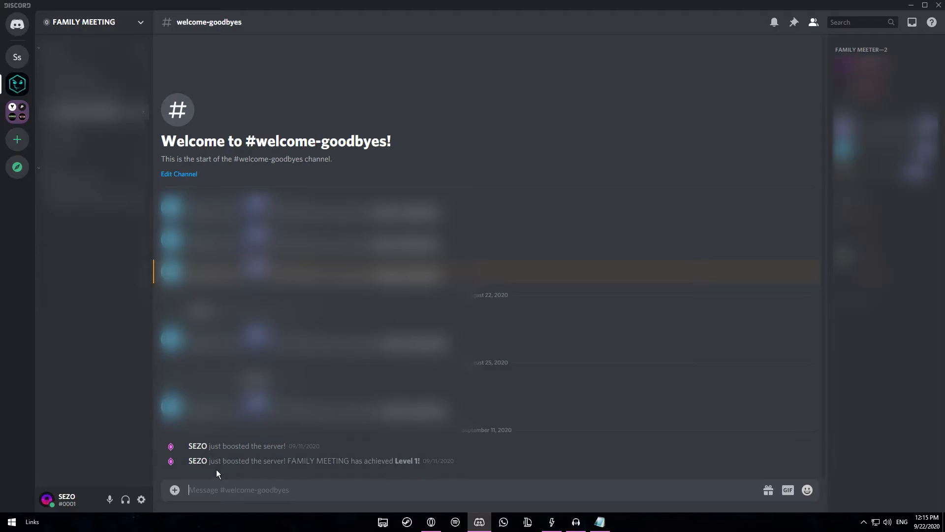
mouse_move(175, 477)
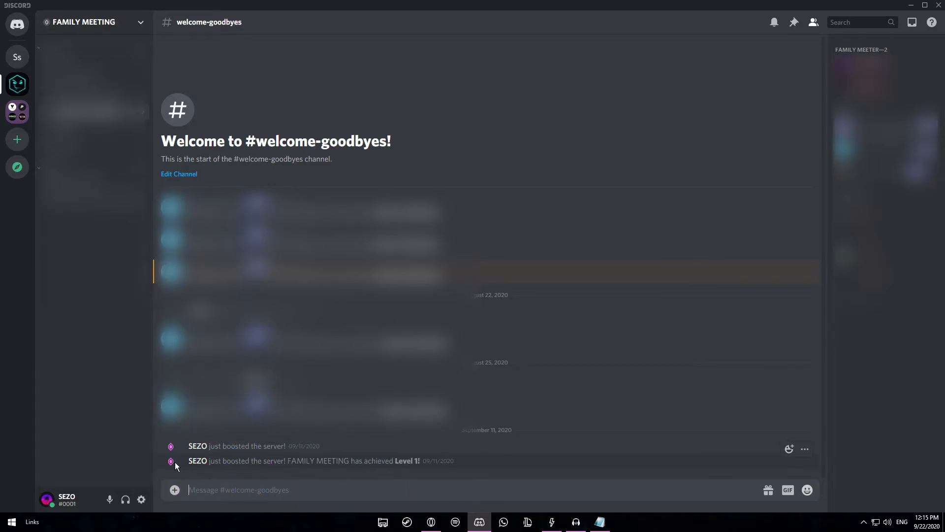
Step: Make the boost mascot pop up from a 'just boosted the server' message in welcome-goodbyes
click(170, 461)
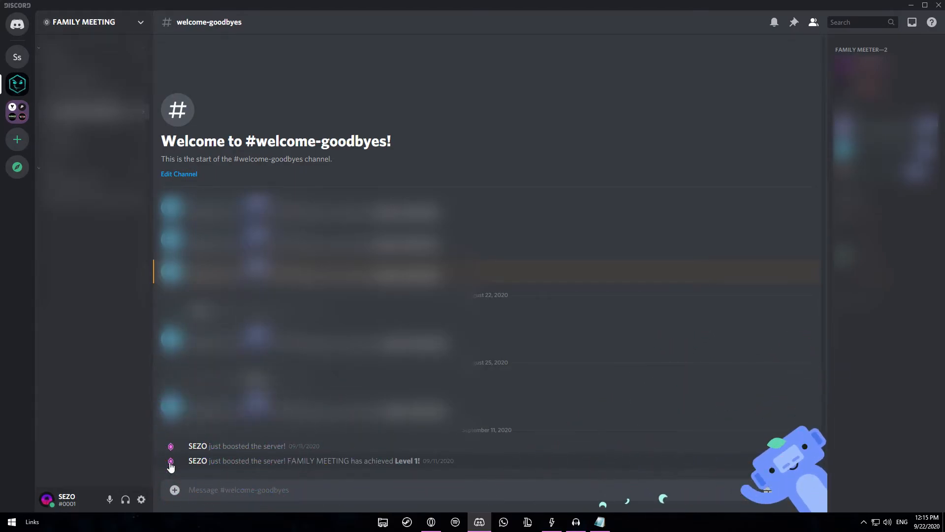
mouse_move(235, 450)
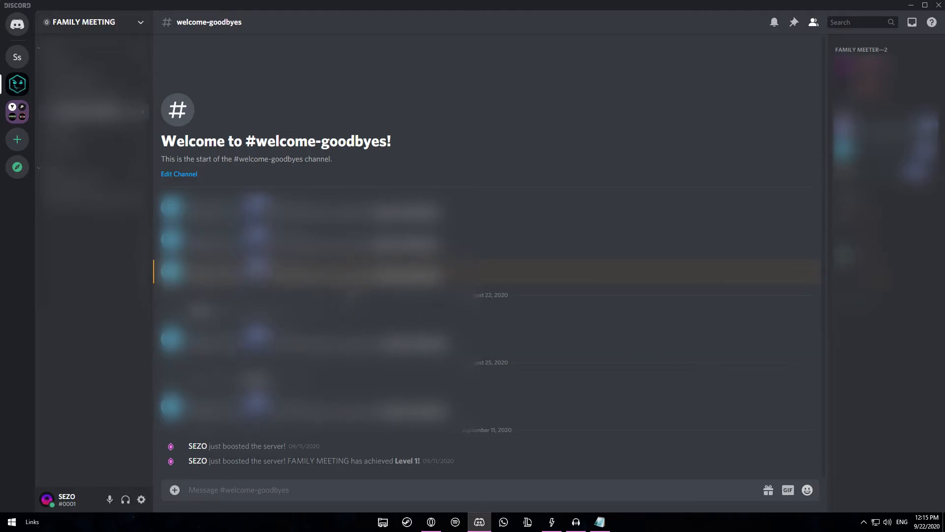
mouse_move(655, 55)
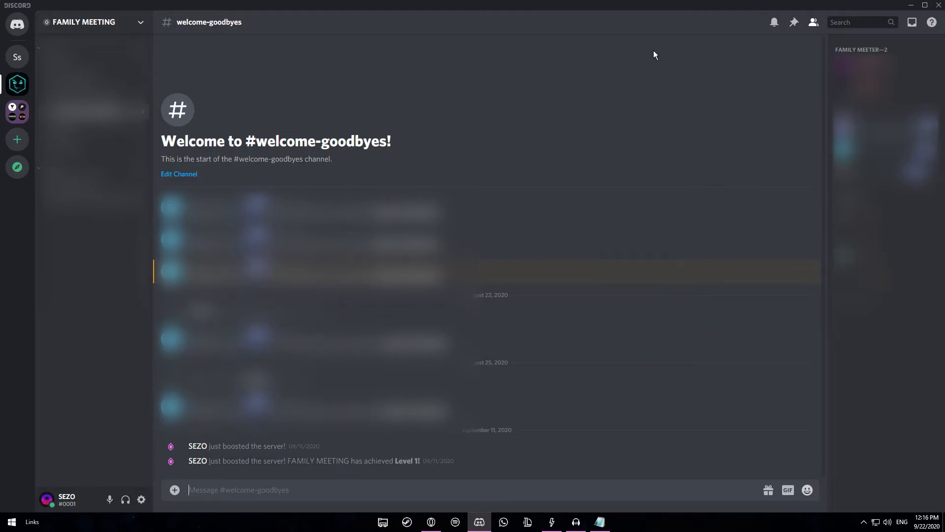